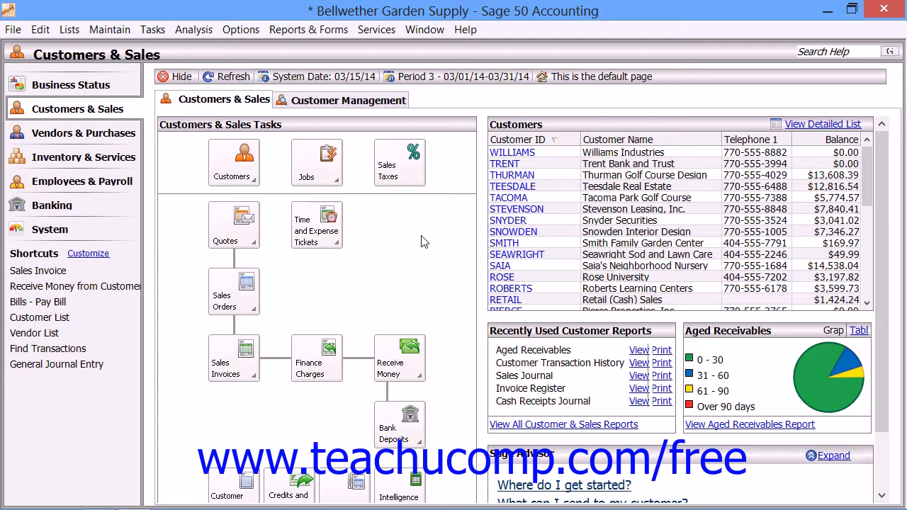
{"action": "mouse_move", "coordinate": [152, 30]}
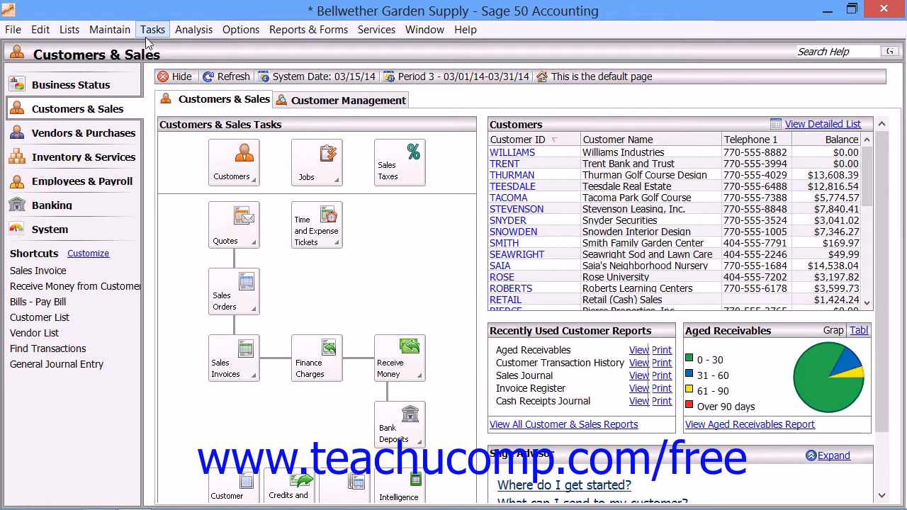
Step: Open a blank Write Checks form from the Tasks menu
{"action": "left_click", "coordinate": [152, 29]}
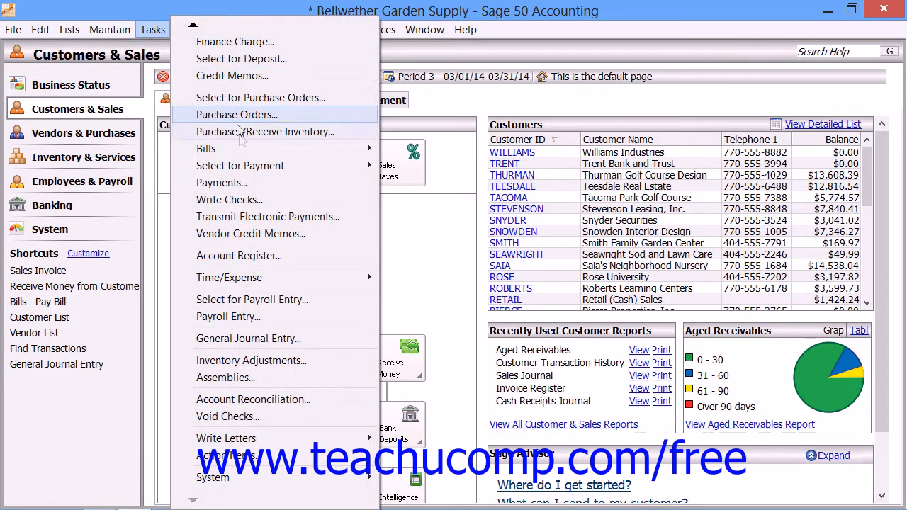
{"action": "mouse_move", "coordinate": [248, 199]}
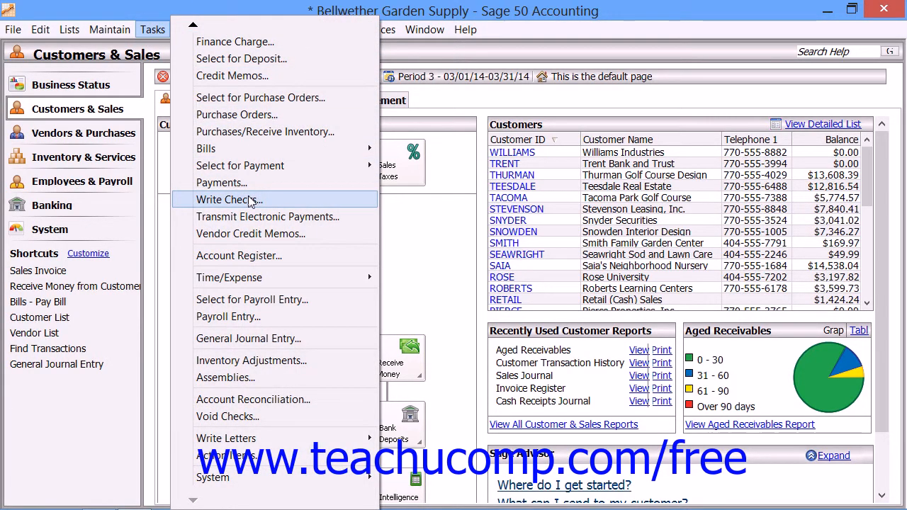
{"action": "left_click", "coordinate": [229, 199]}
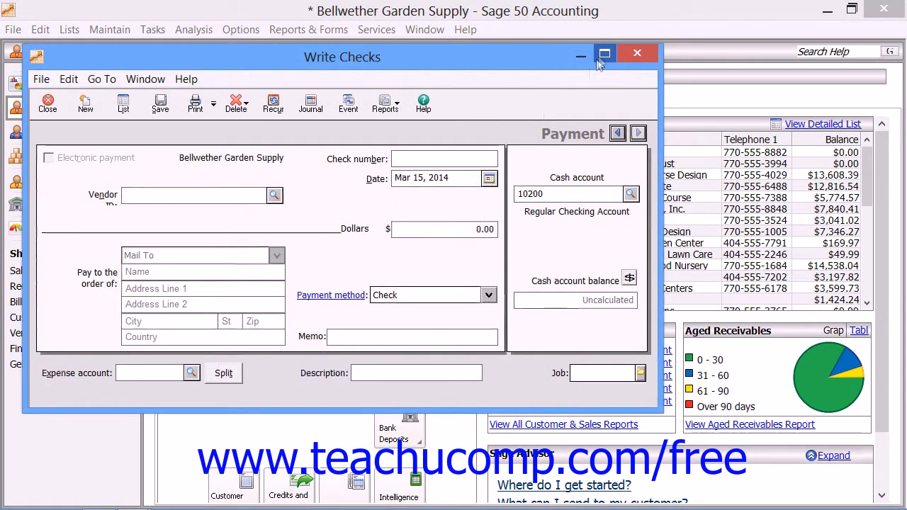
Step: Maximize the Write Checks window to show the $73.42 Gwinnett County Water check
{"action": "left_click", "coordinate": [604, 53]}
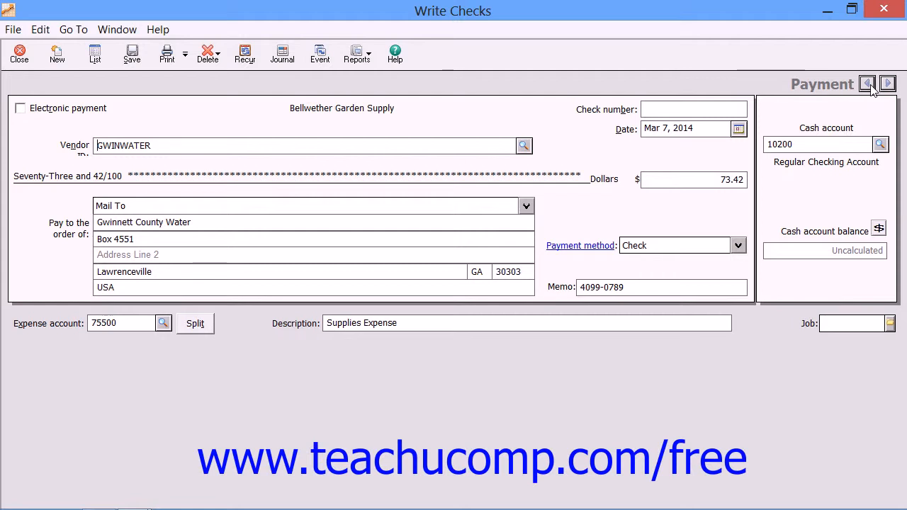
{"action": "mouse_move", "coordinate": [495, 131]}
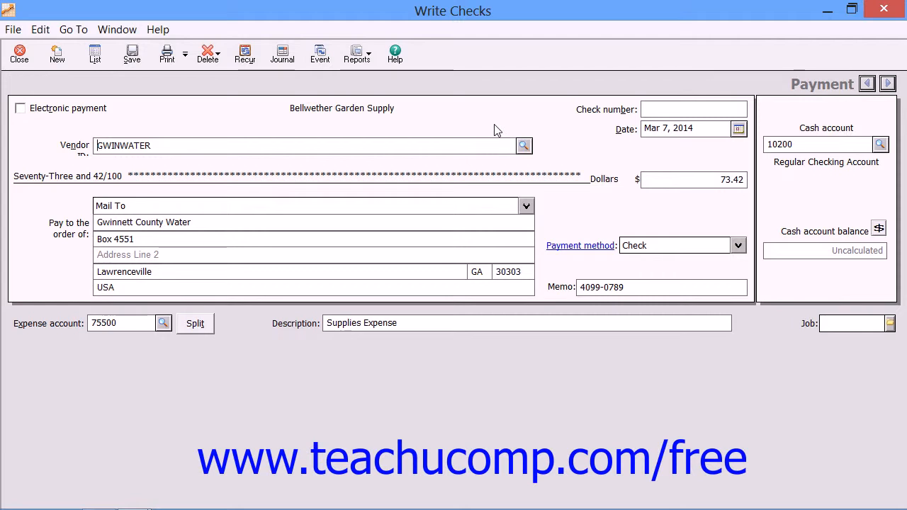
{"action": "mouse_move", "coordinate": [460, 142]}
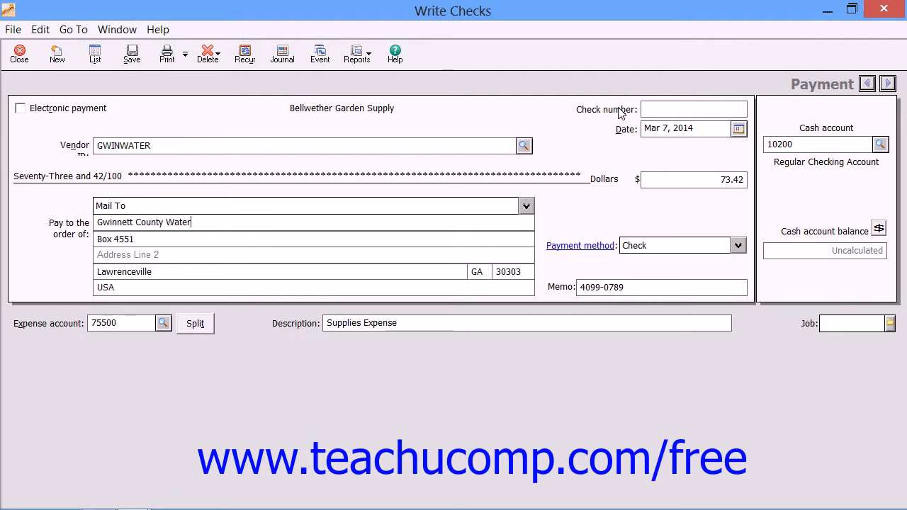
{"action": "mouse_move", "coordinate": [653, 135]}
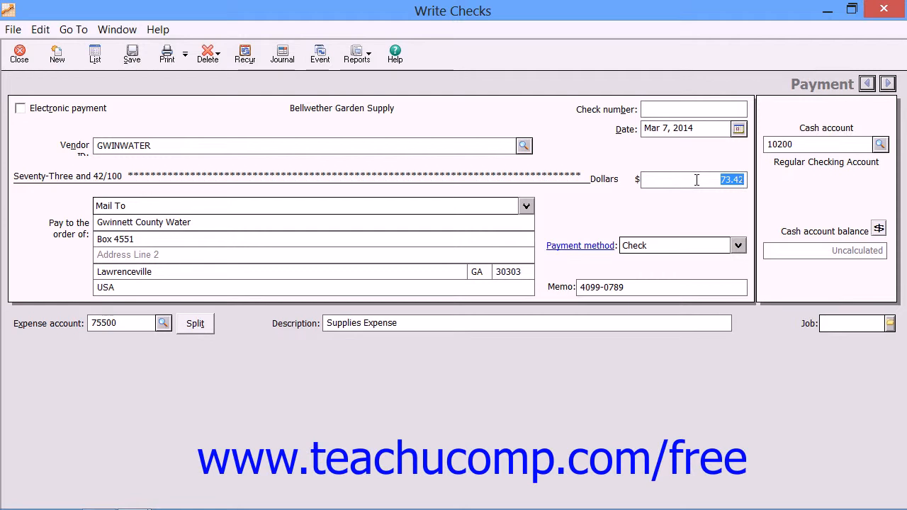
{"action": "mouse_move", "coordinate": [818, 173]}
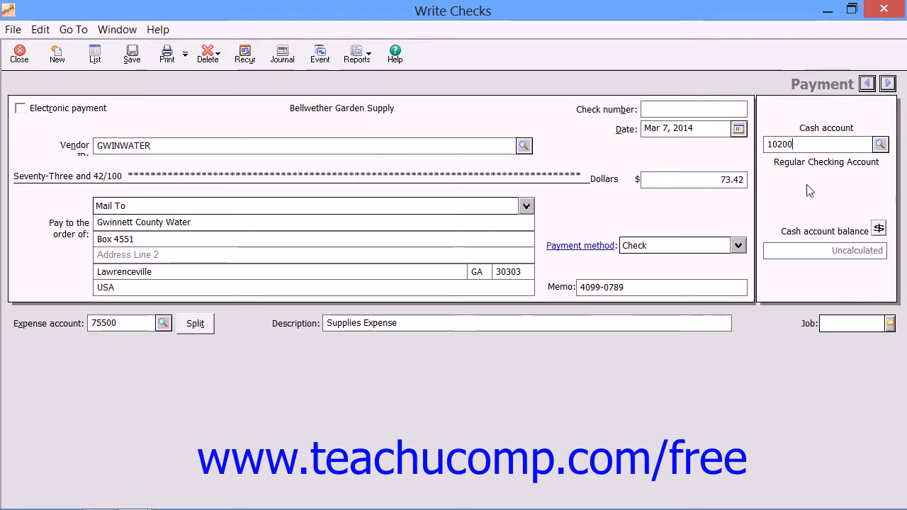
{"action": "mouse_move", "coordinate": [782, 207]}
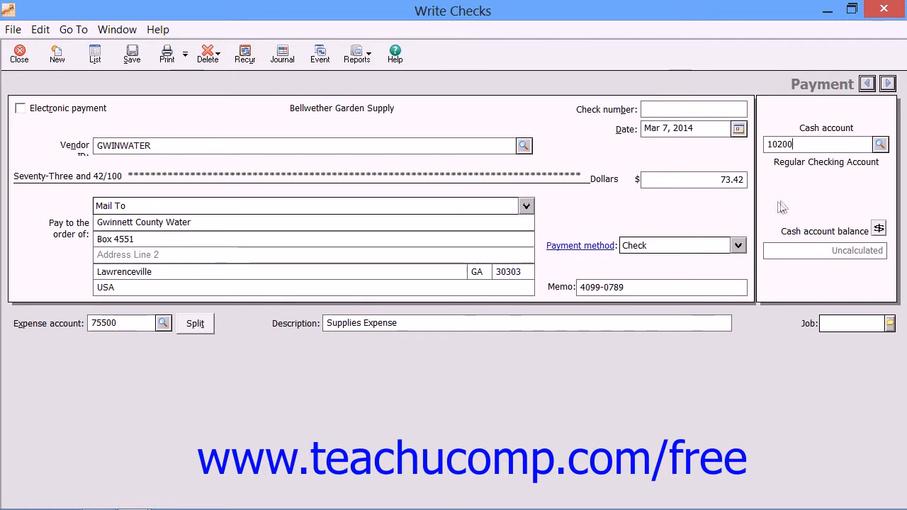
{"action": "mouse_move", "coordinate": [354, 321]}
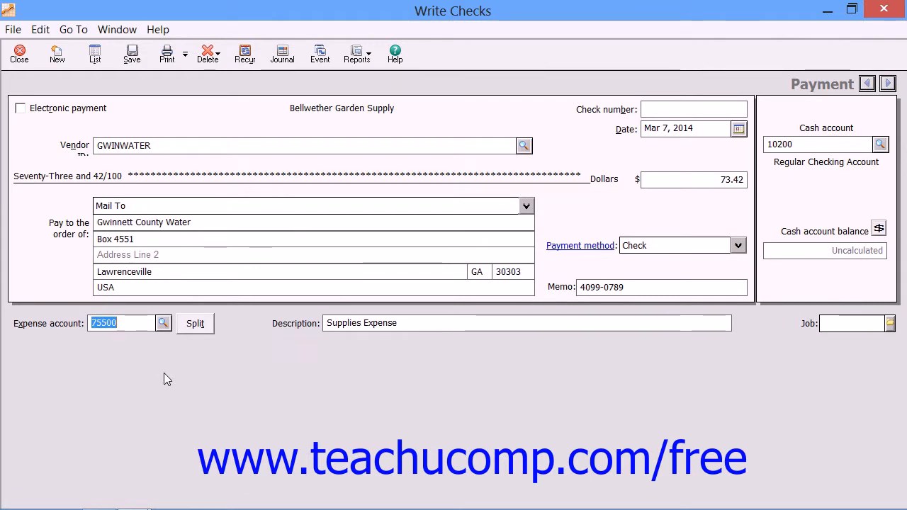
{"action": "mouse_move", "coordinate": [205, 323]}
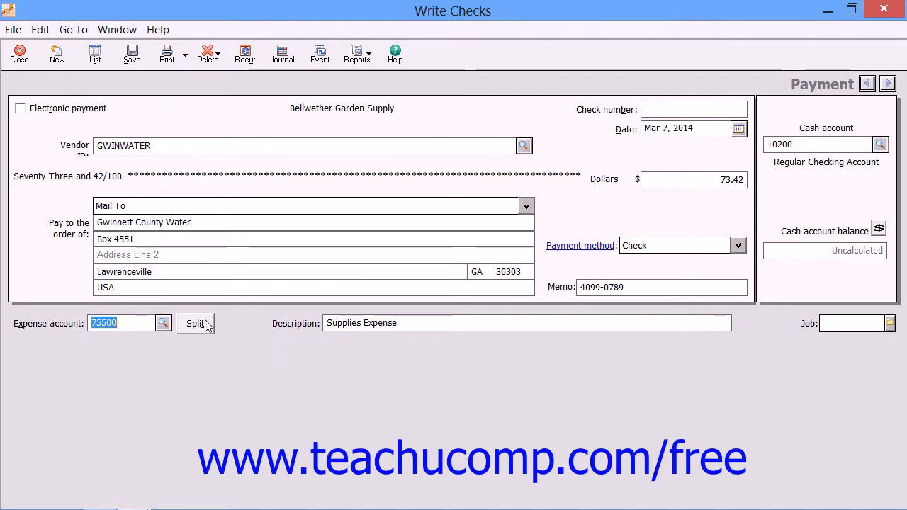
{"action": "left_click", "coordinate": [196, 323]}
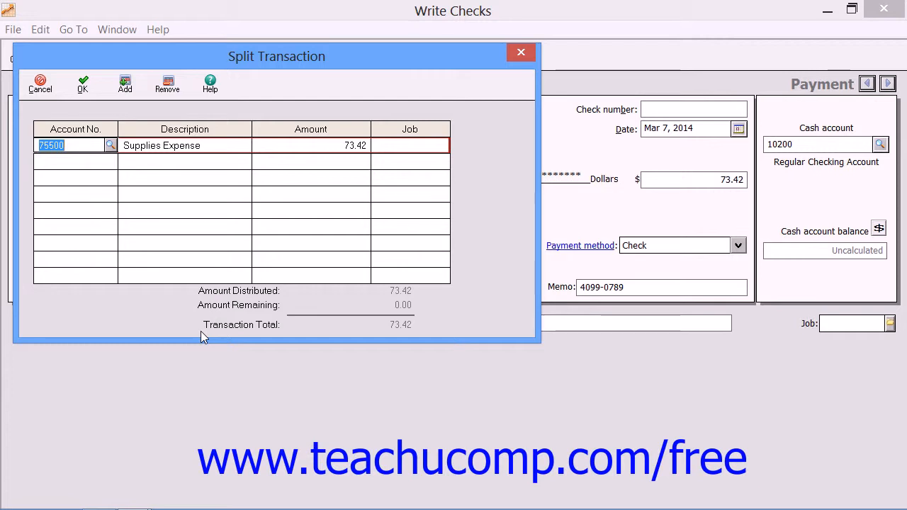
{"action": "mouse_move", "coordinate": [181, 248]}
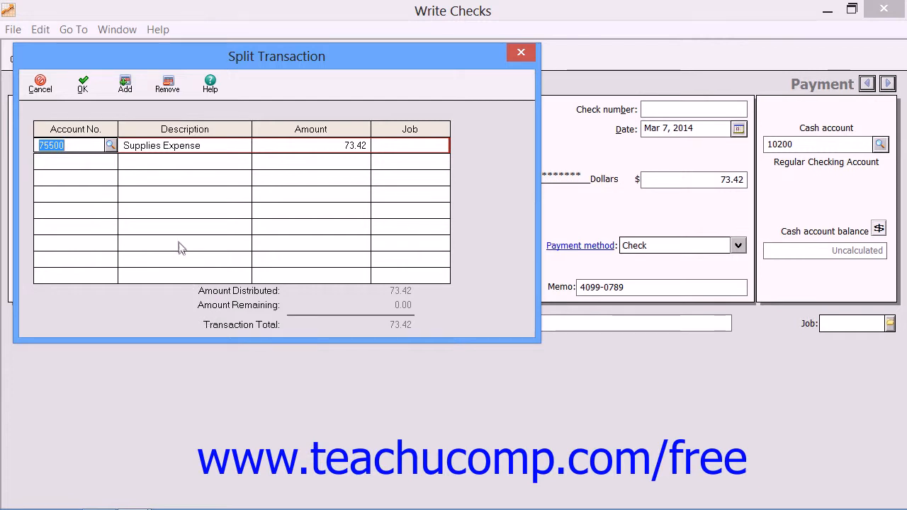
{"action": "mouse_move", "coordinate": [89, 160]}
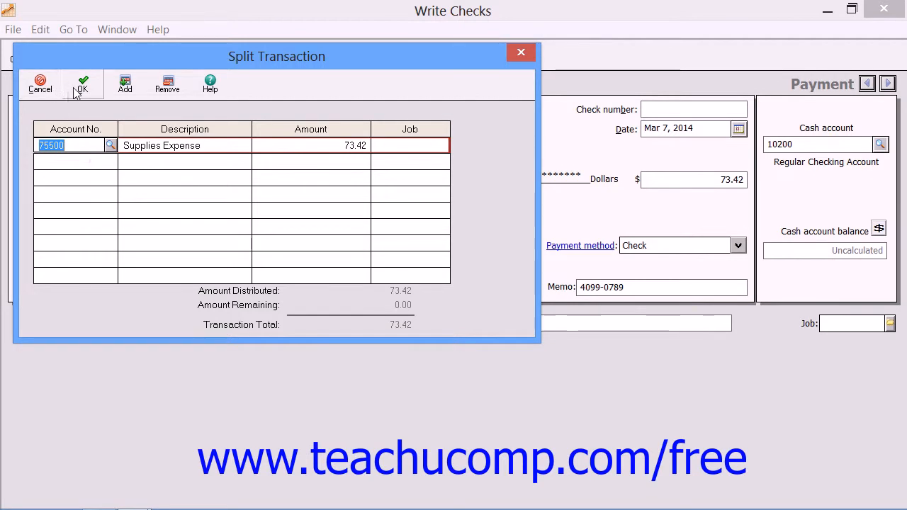
{"action": "left_click", "coordinate": [82, 83]}
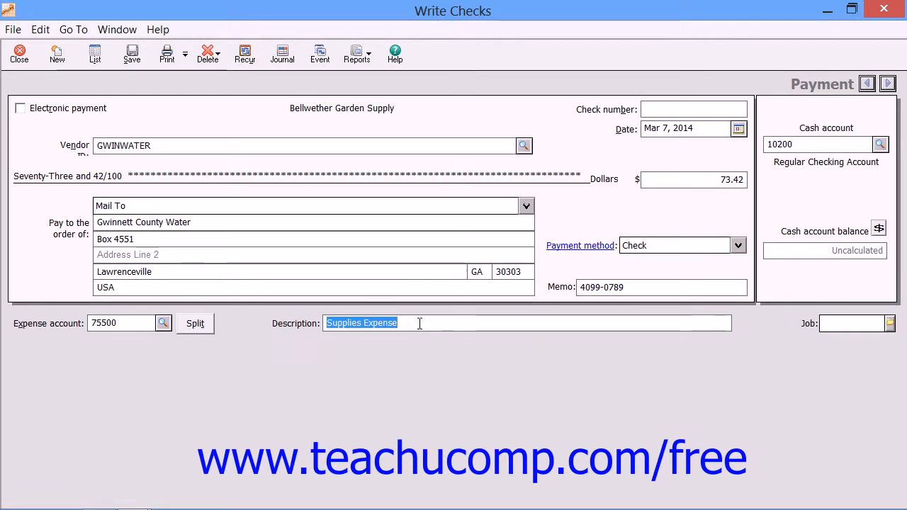
Step: Uncheck Electronic payment on the $73.42 Gwinnett County Water check and save it
{"action": "left_click", "coordinate": [20, 107]}
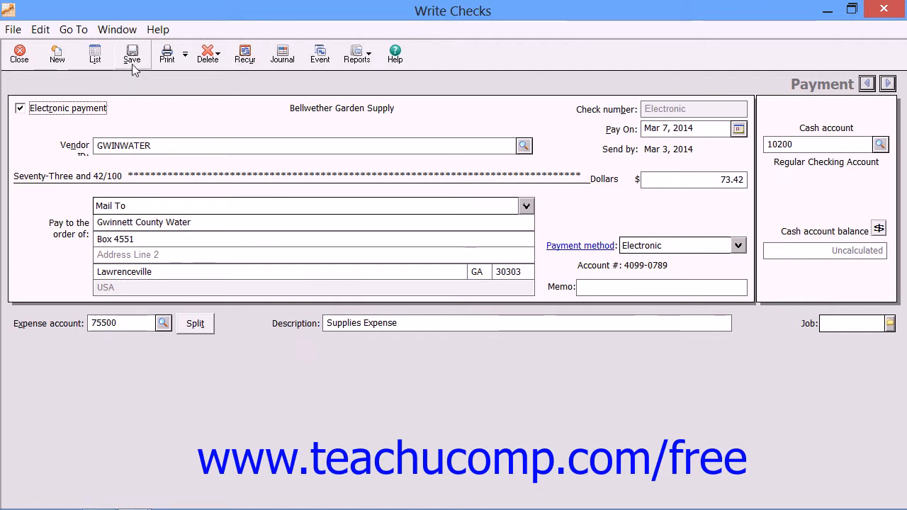
{"action": "mouse_move", "coordinate": [131, 55]}
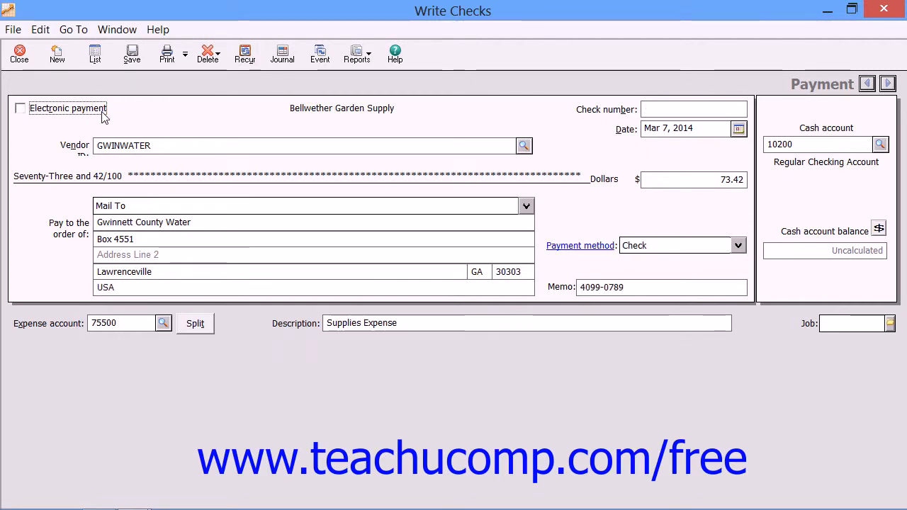
{"action": "mouse_move", "coordinate": [176, 117]}
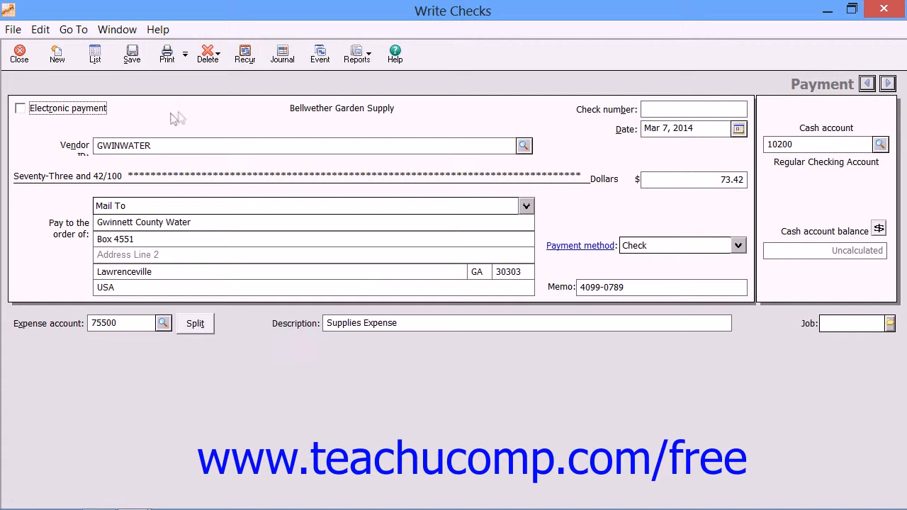
{"action": "mouse_move", "coordinate": [214, 120]}
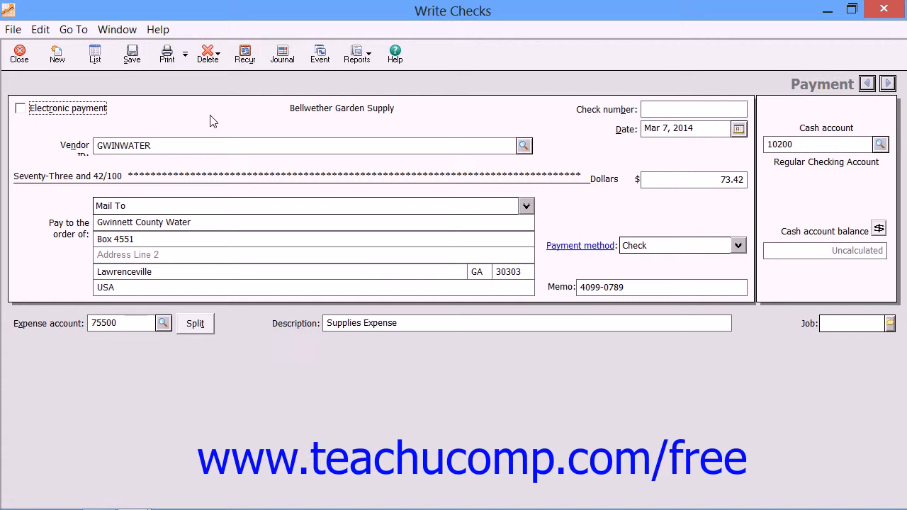
{"action": "mouse_move", "coordinate": [406, 98]}
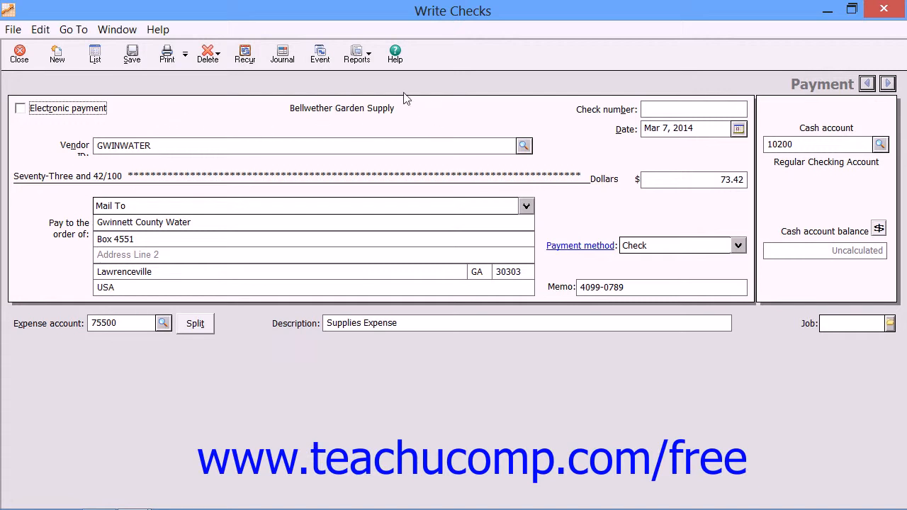
{"action": "mouse_move", "coordinate": [234, 102]}
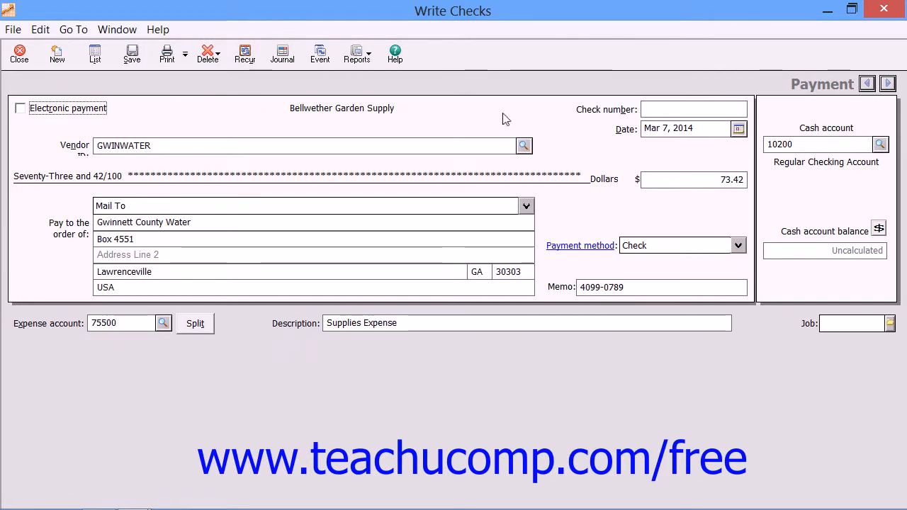
{"action": "mouse_move", "coordinate": [391, 129]}
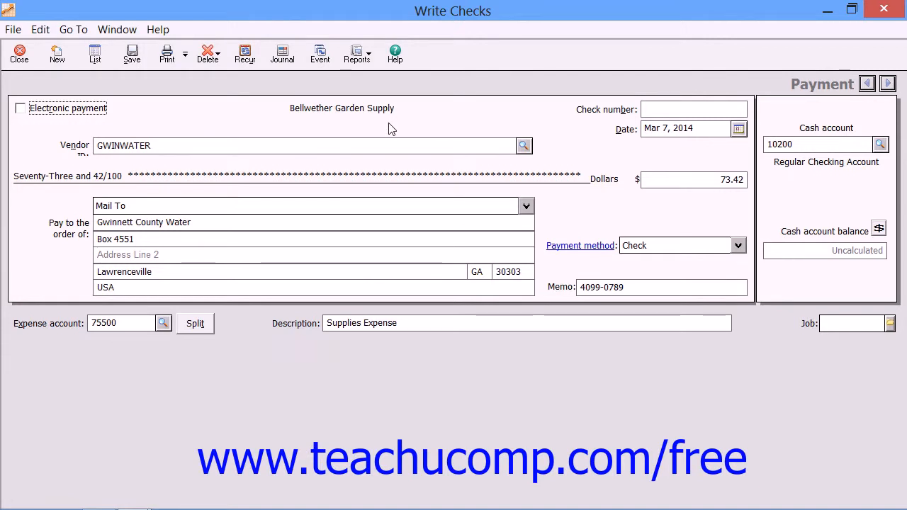
{"action": "mouse_move", "coordinate": [399, 95]}
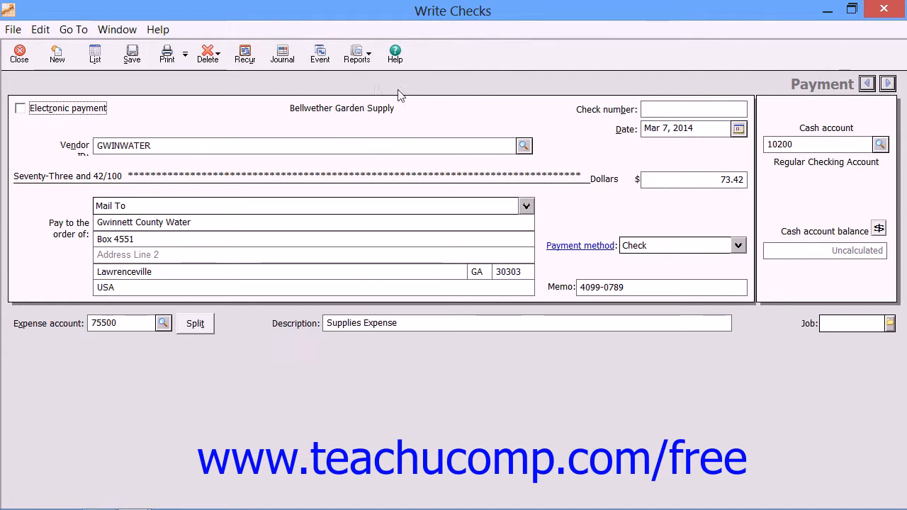
{"action": "mouse_move", "coordinate": [406, 97]}
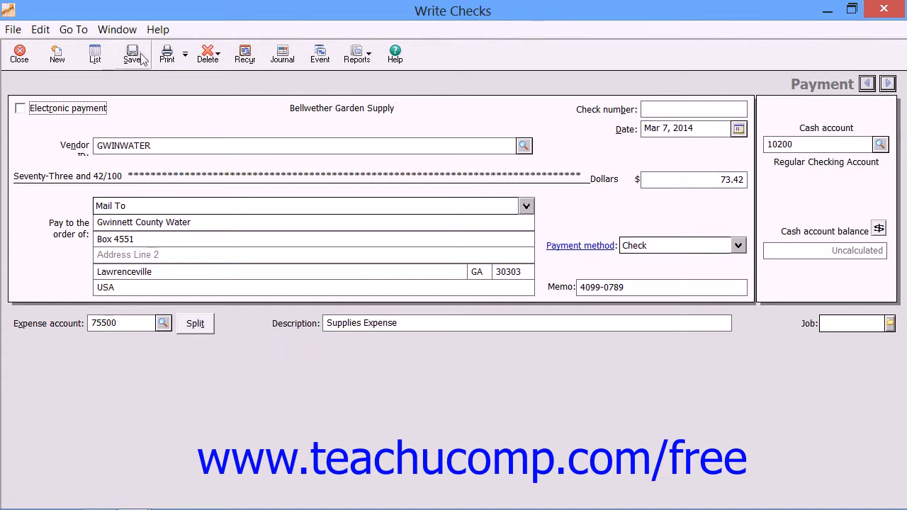
{"action": "mouse_move", "coordinate": [132, 53]}
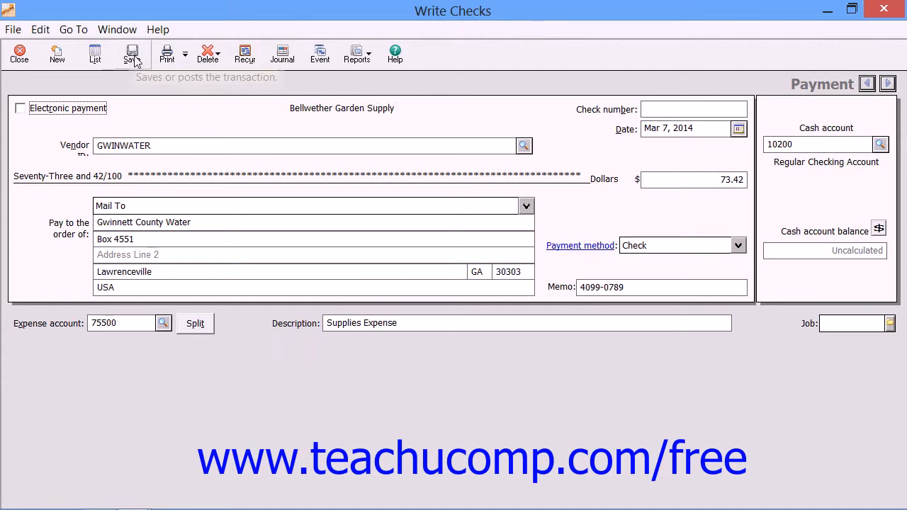
{"action": "mouse_move", "coordinate": [132, 54]}
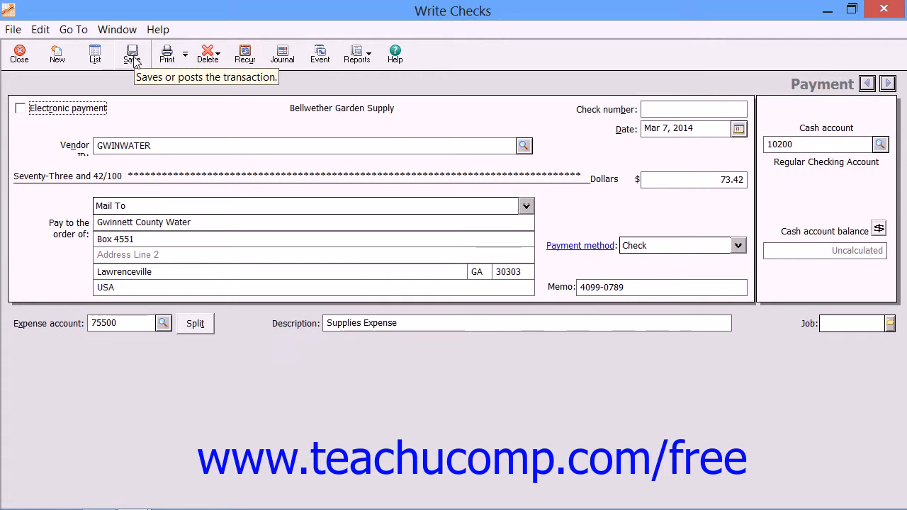
{"action": "left_click", "coordinate": [132, 53]}
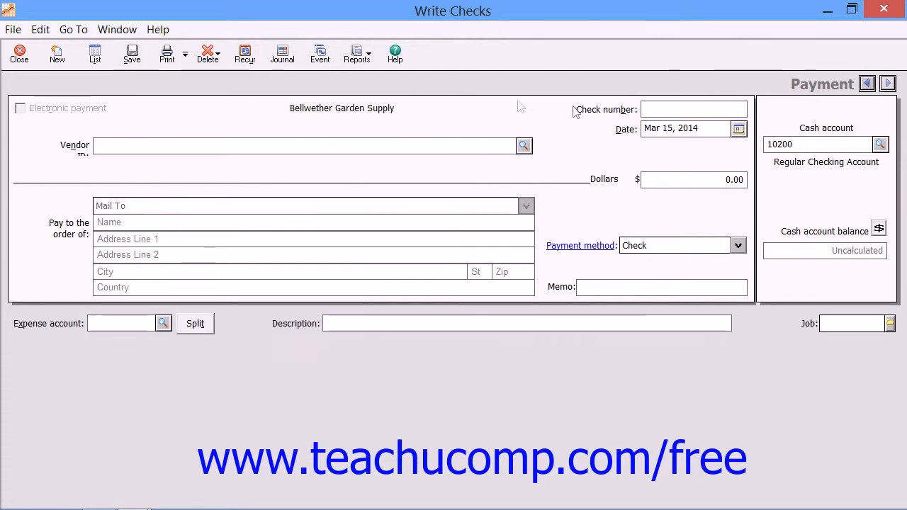
{"action": "mouse_move", "coordinate": [488, 374]}
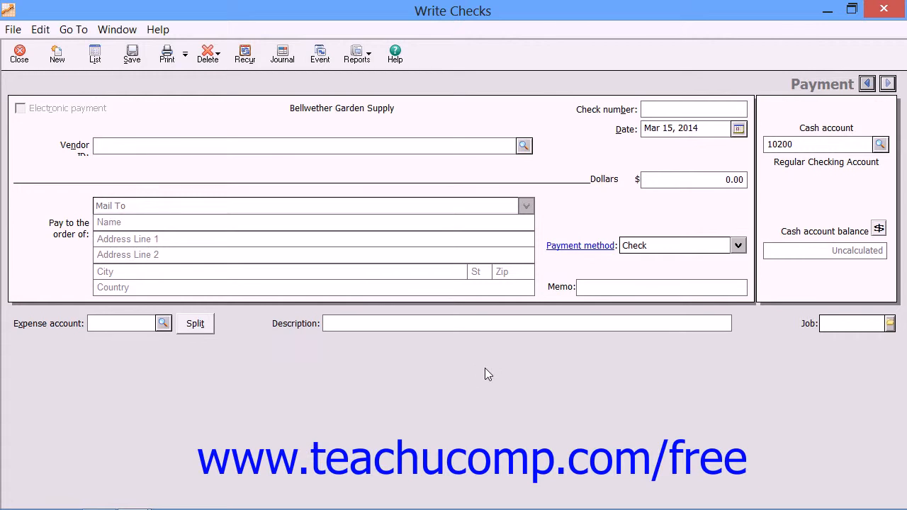
{"action": "mouse_move", "coordinate": [37, 76]}
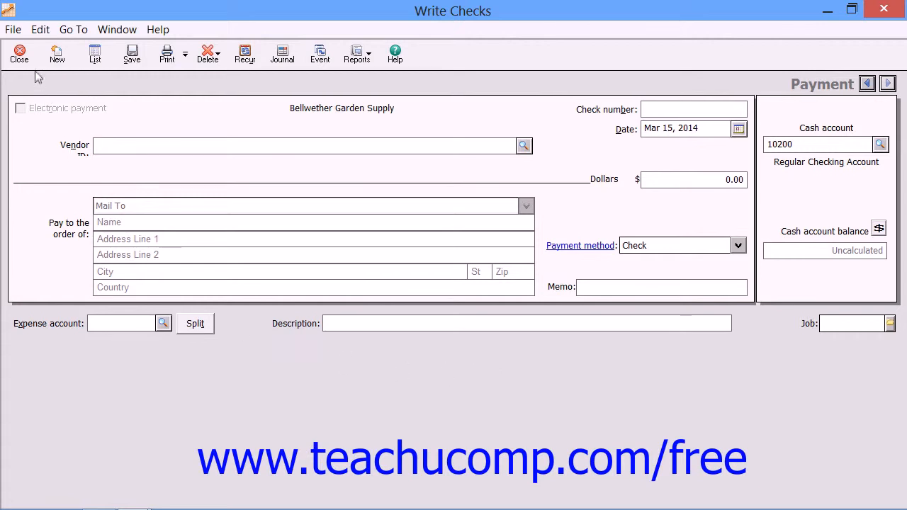
{"action": "mouse_move", "coordinate": [19, 54]}
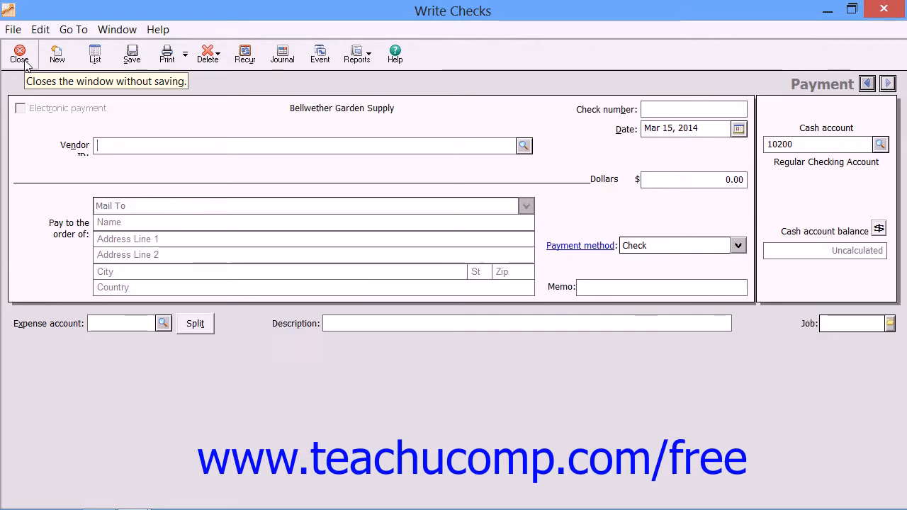
Step: Close the Write Checks window, returning to the Customers & Sales page
{"action": "left_click", "coordinate": [20, 53]}
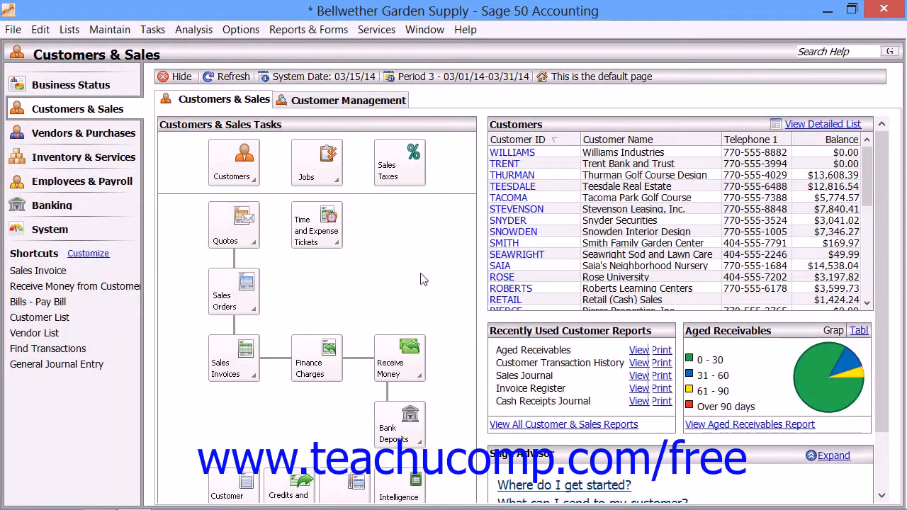